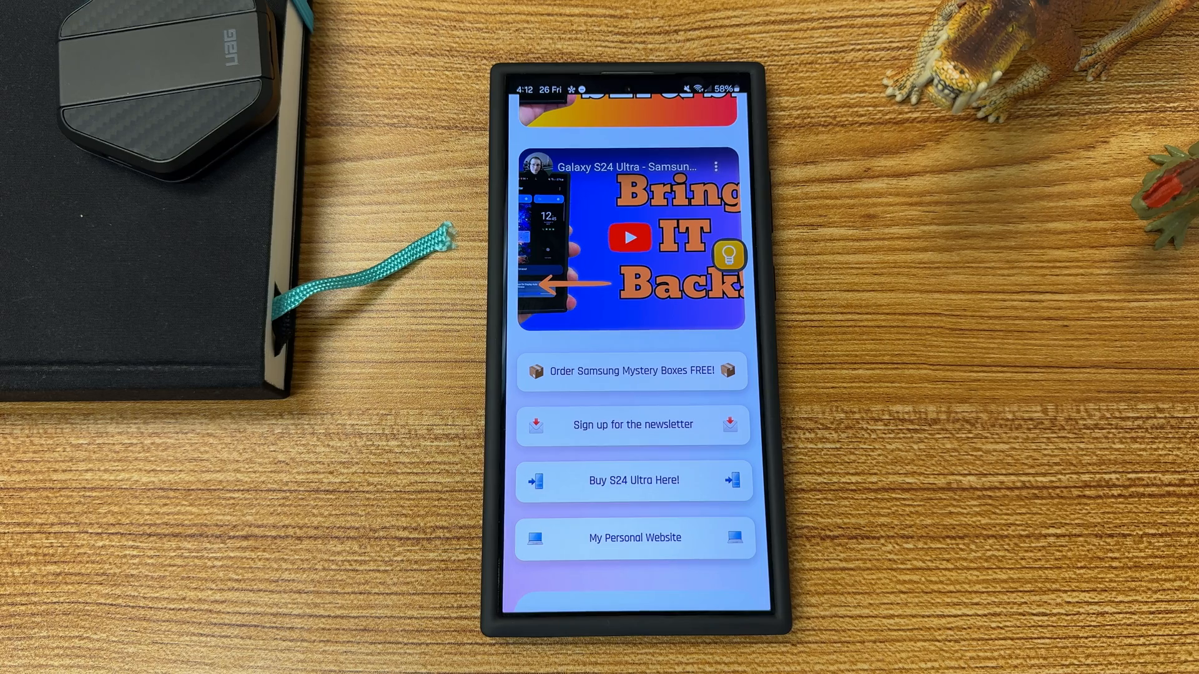
# Step: Leave the Gallery album for Good Lock's Make up list with LockStar, NavStar and ClockFace
pyautogui.scroll(-3)
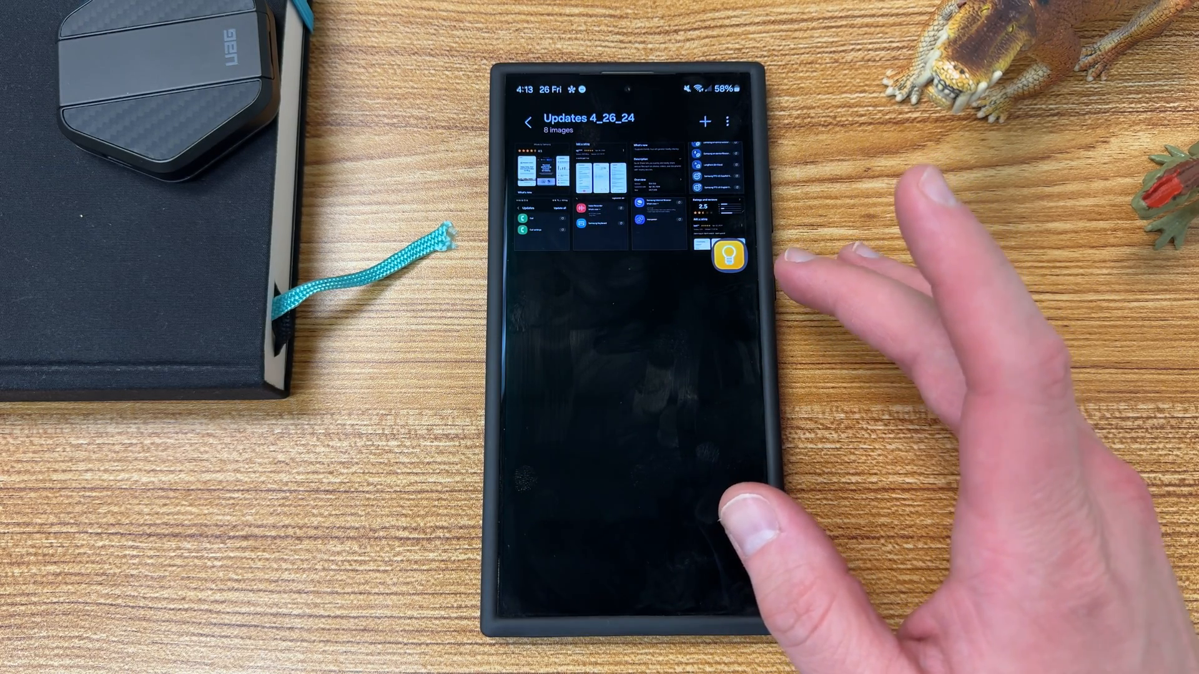
pyautogui.moveTo(840, 344)
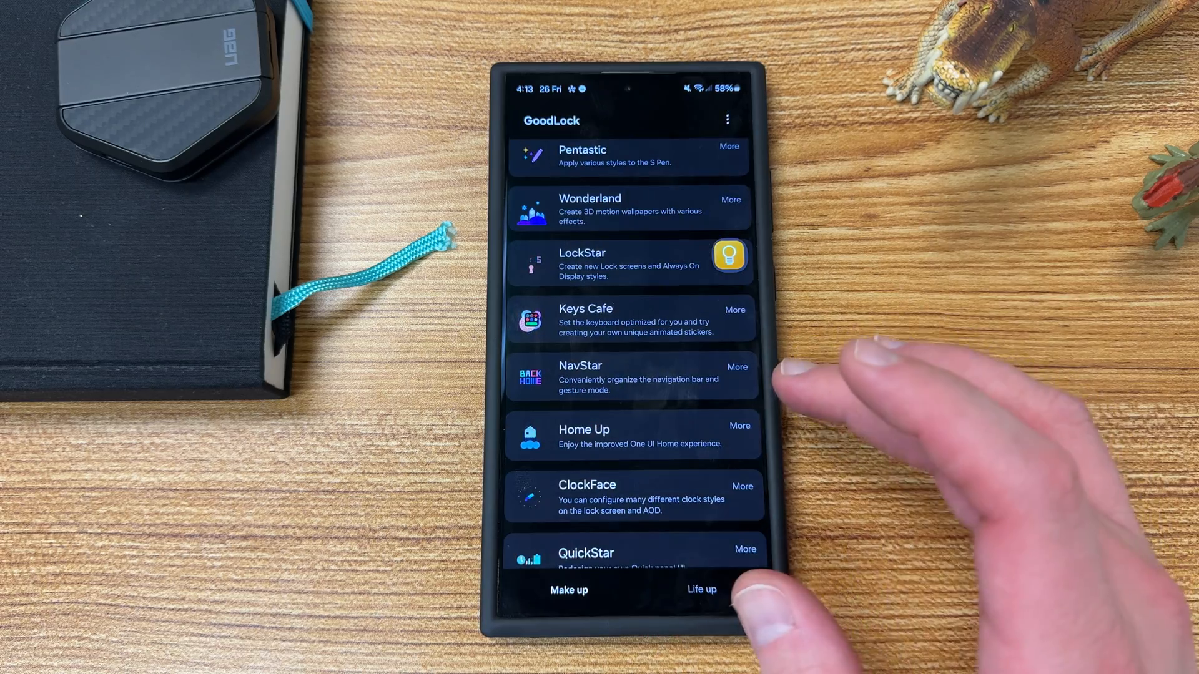
# Step: Show Theme Park's saved icon packs such as veramatyou, juno1 and ares
pyautogui.scroll(-3)
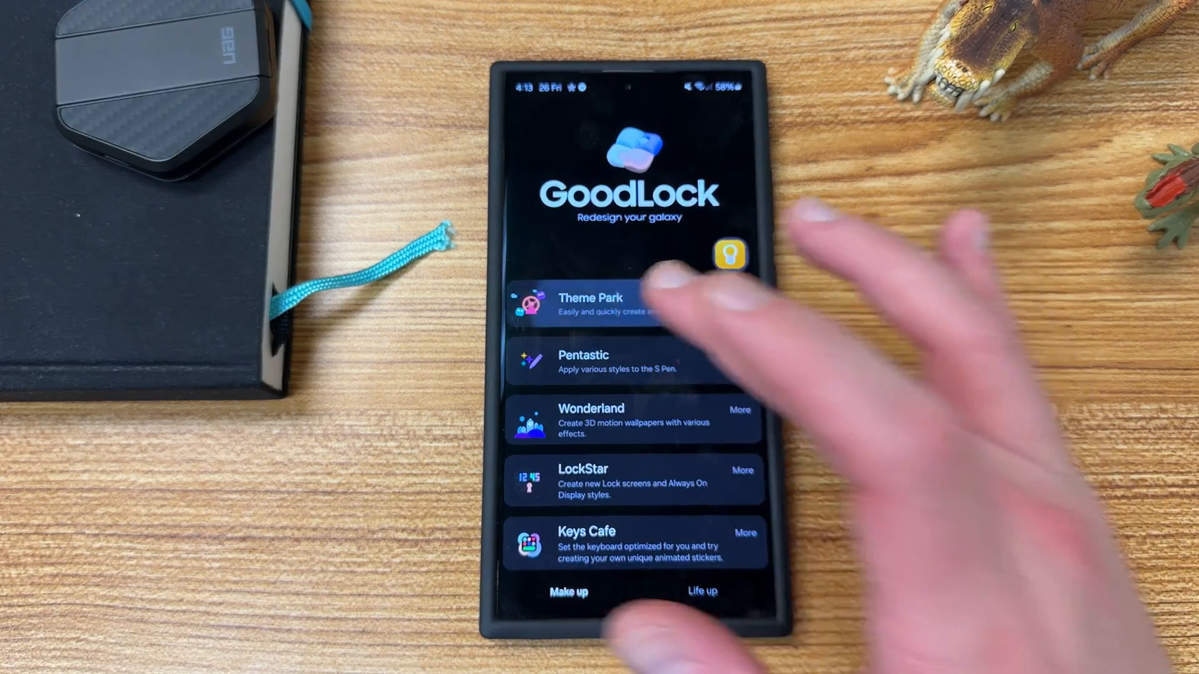
pyautogui.click(627, 306)
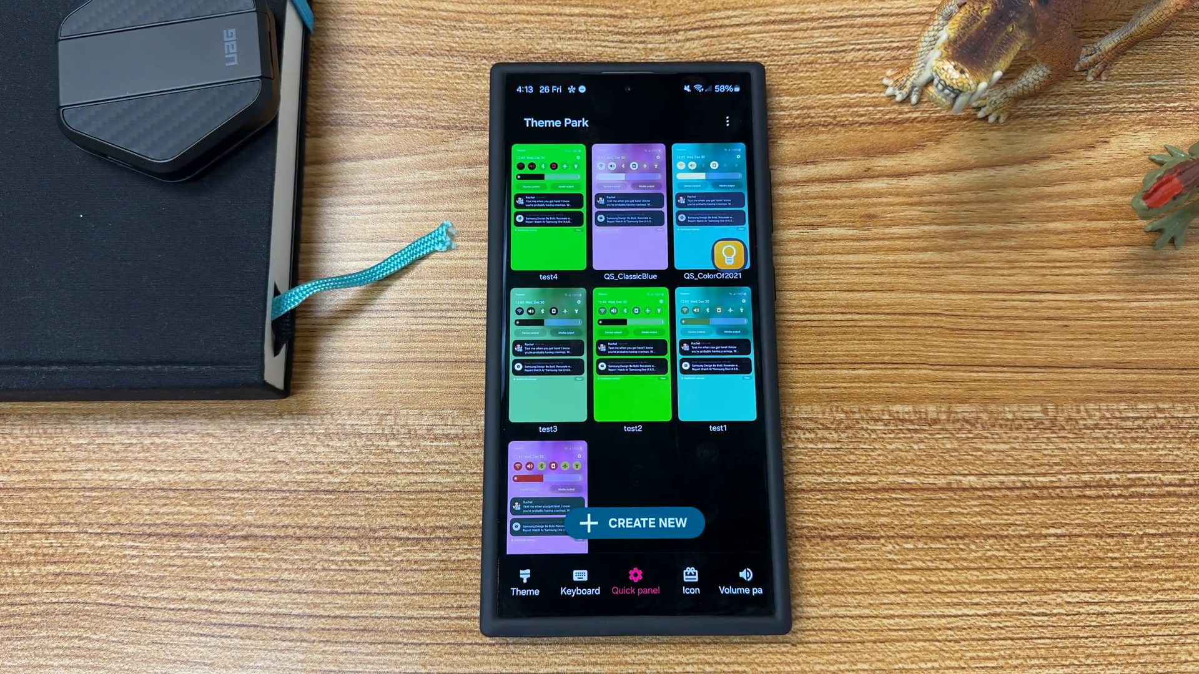
pyautogui.click(633, 523)
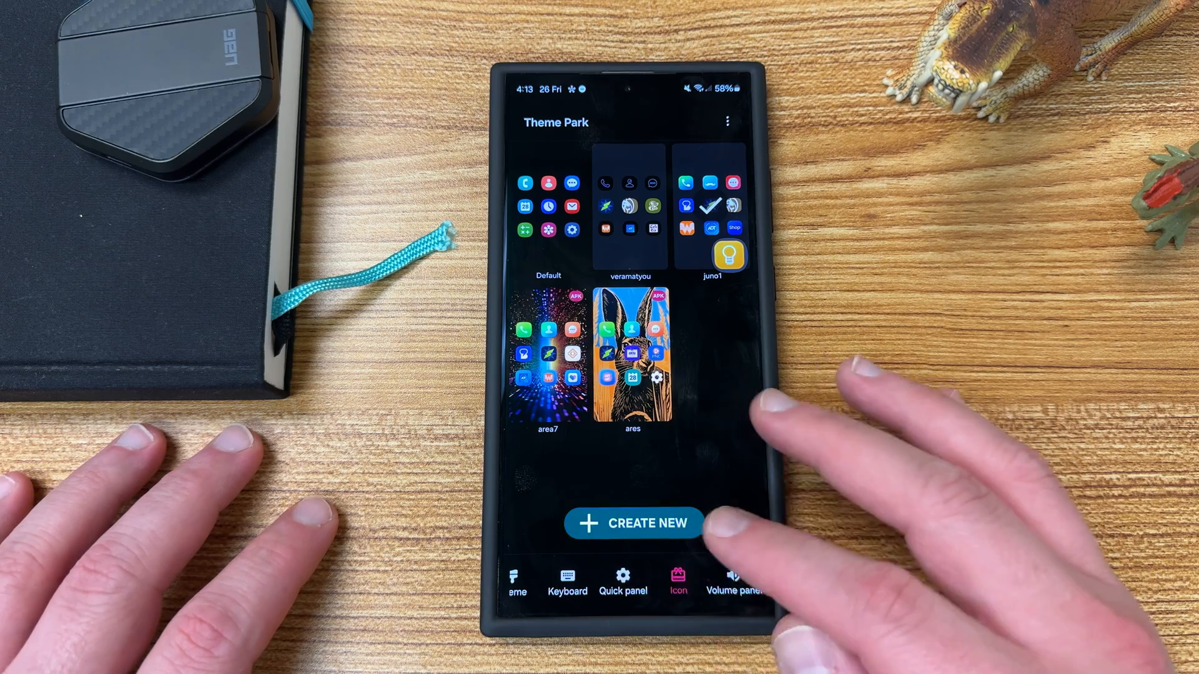
pyautogui.click(633, 523)
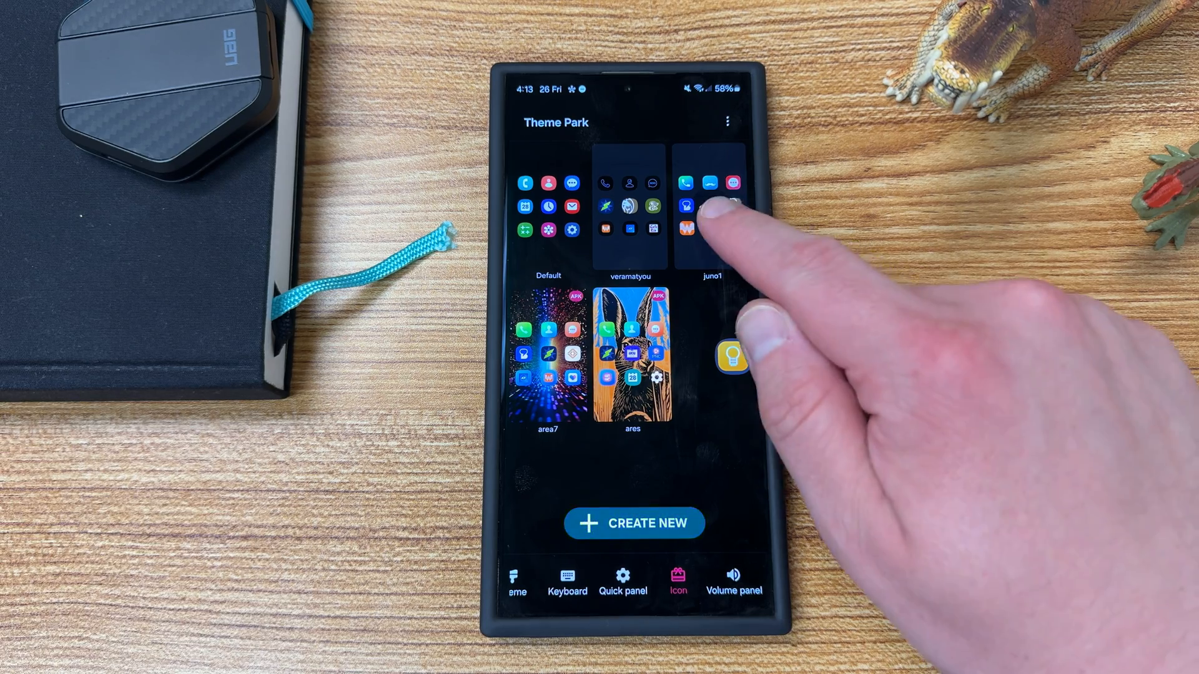
pyautogui.click(706, 218)
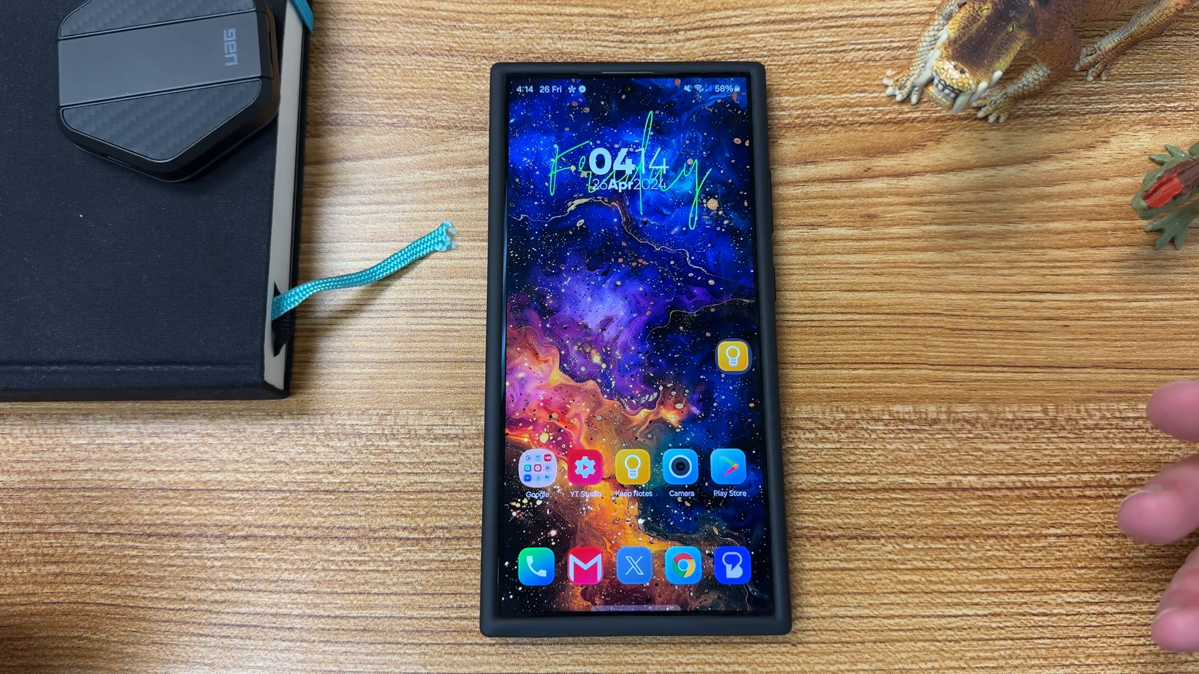
pyautogui.moveTo(994, 421)
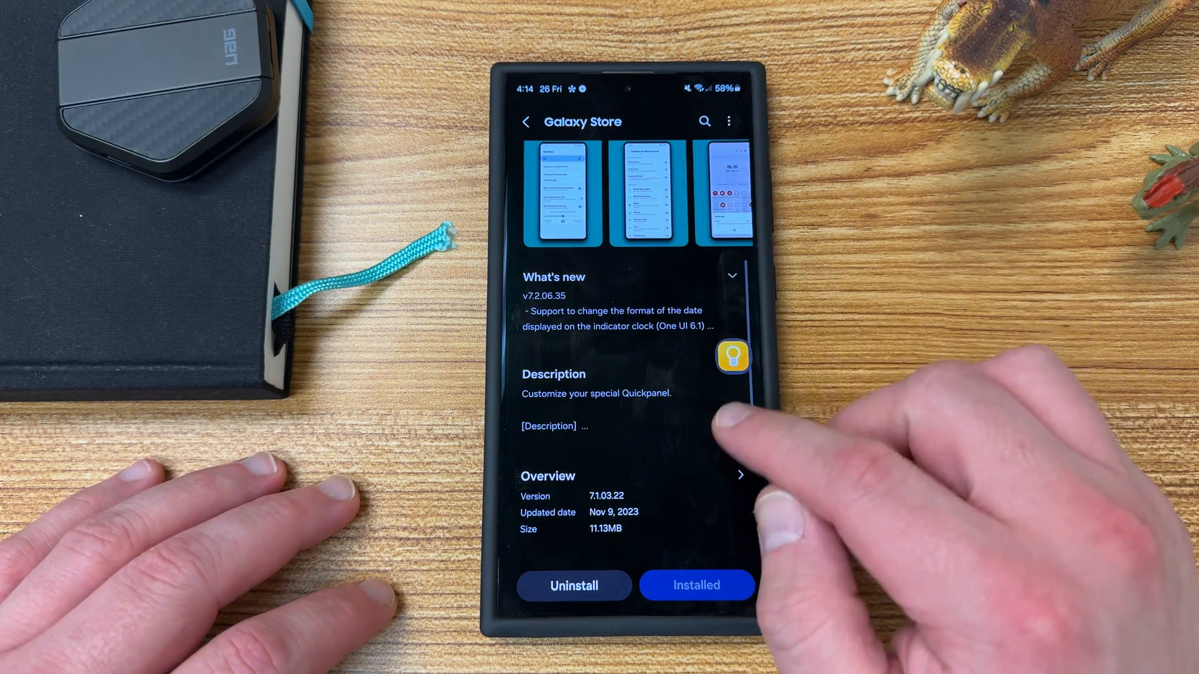
# Step: Expand QuickStar's What's new changelog and read back from v7.2.06.35 through earlier versions
pyautogui.click(730, 276)
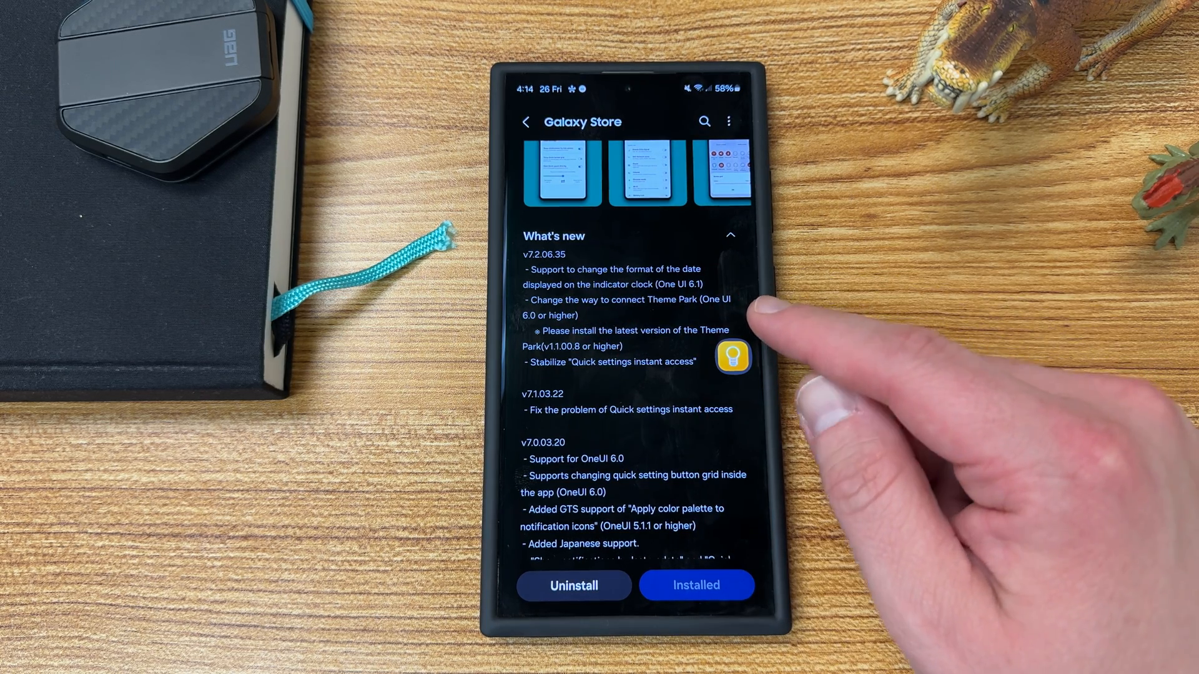
pyautogui.moveTo(879, 345)
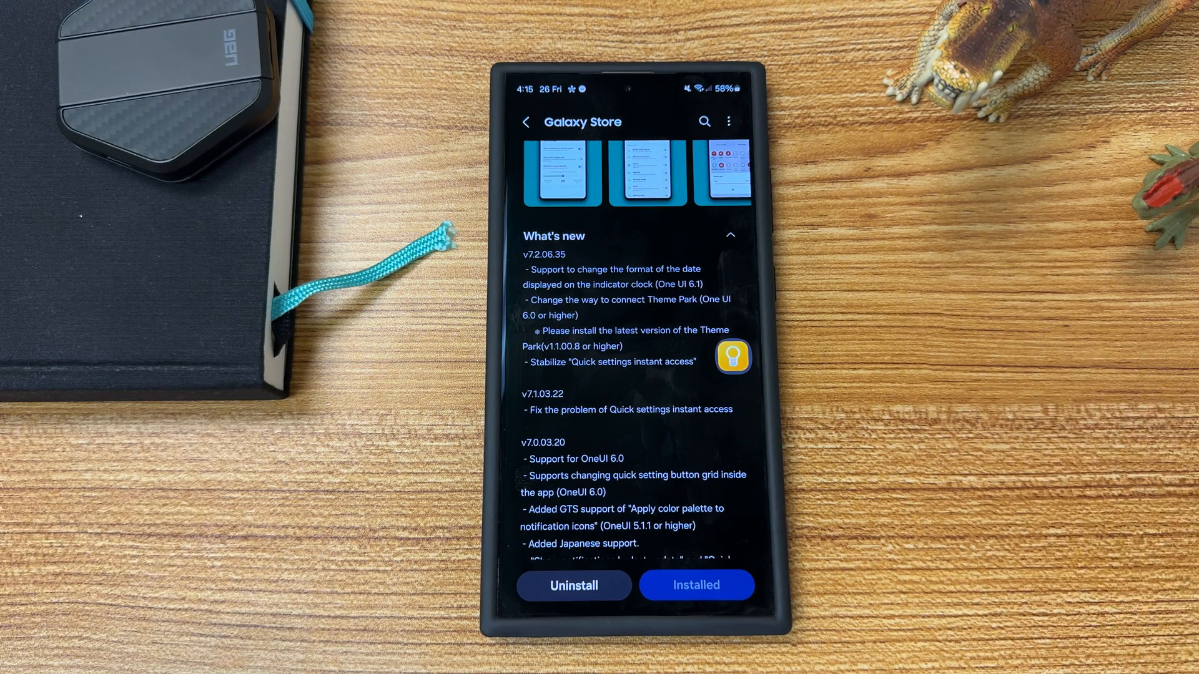
pyautogui.scroll(-3)
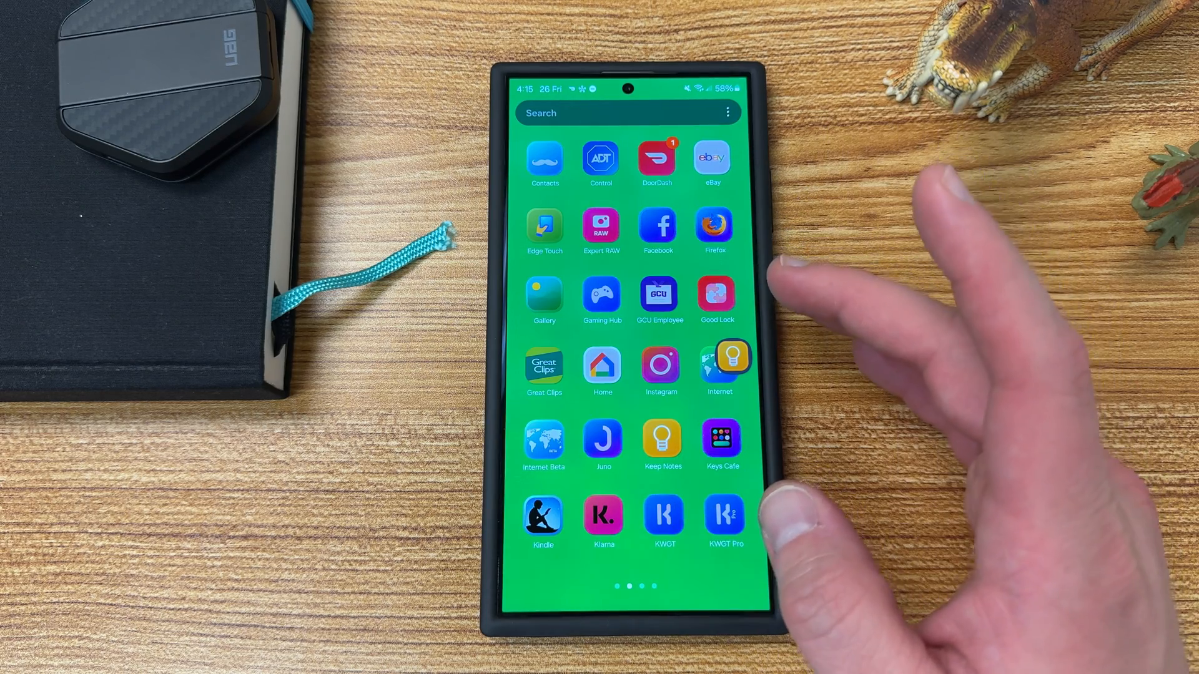
# Step: Switch QuickStar's Style your own Quick Panel toggle On, revealing saved and recommended themes
pyautogui.click(717, 295)
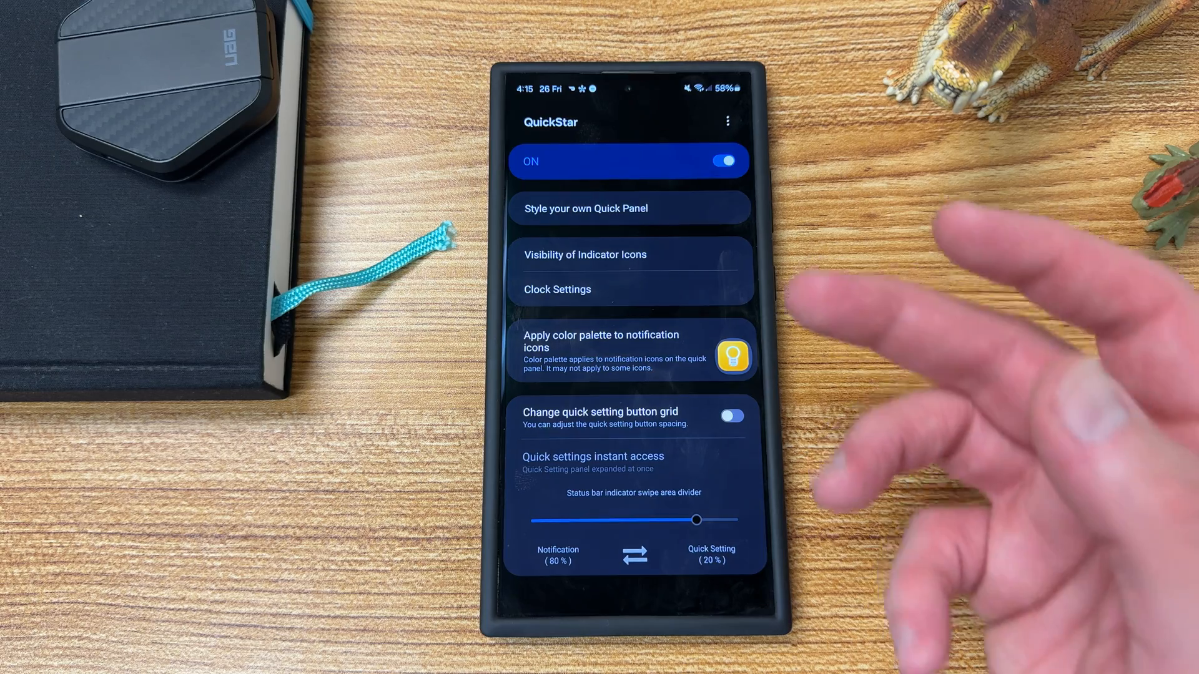
pyautogui.click(628, 208)
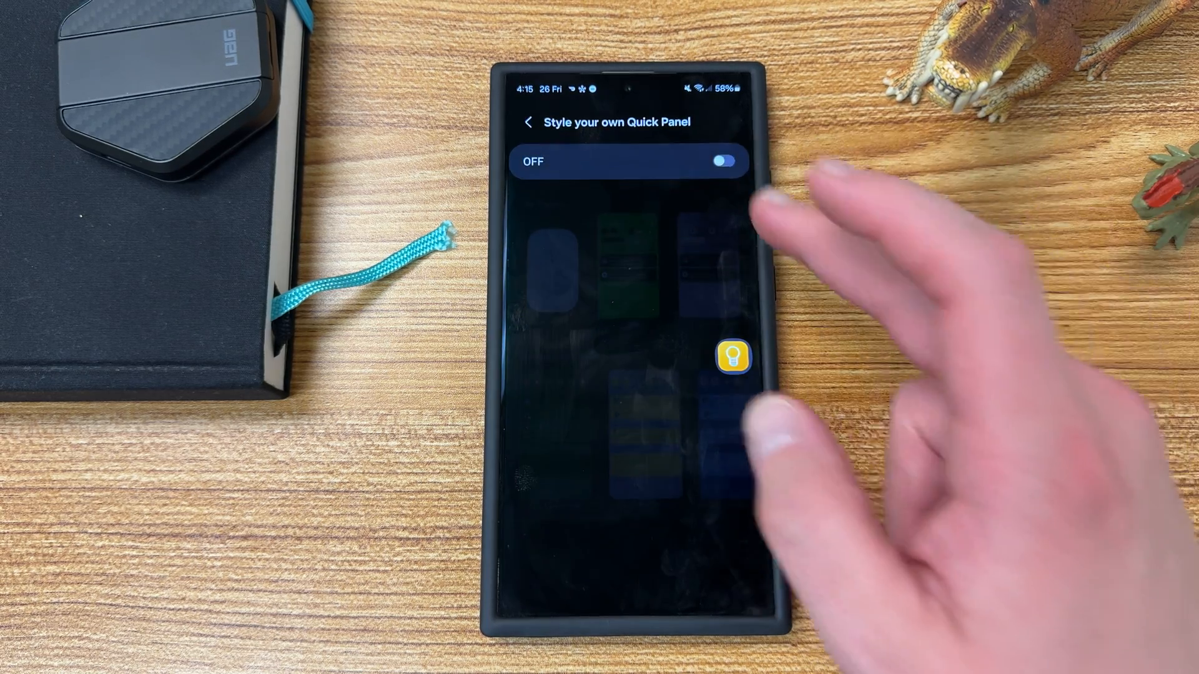
pyautogui.click(723, 161)
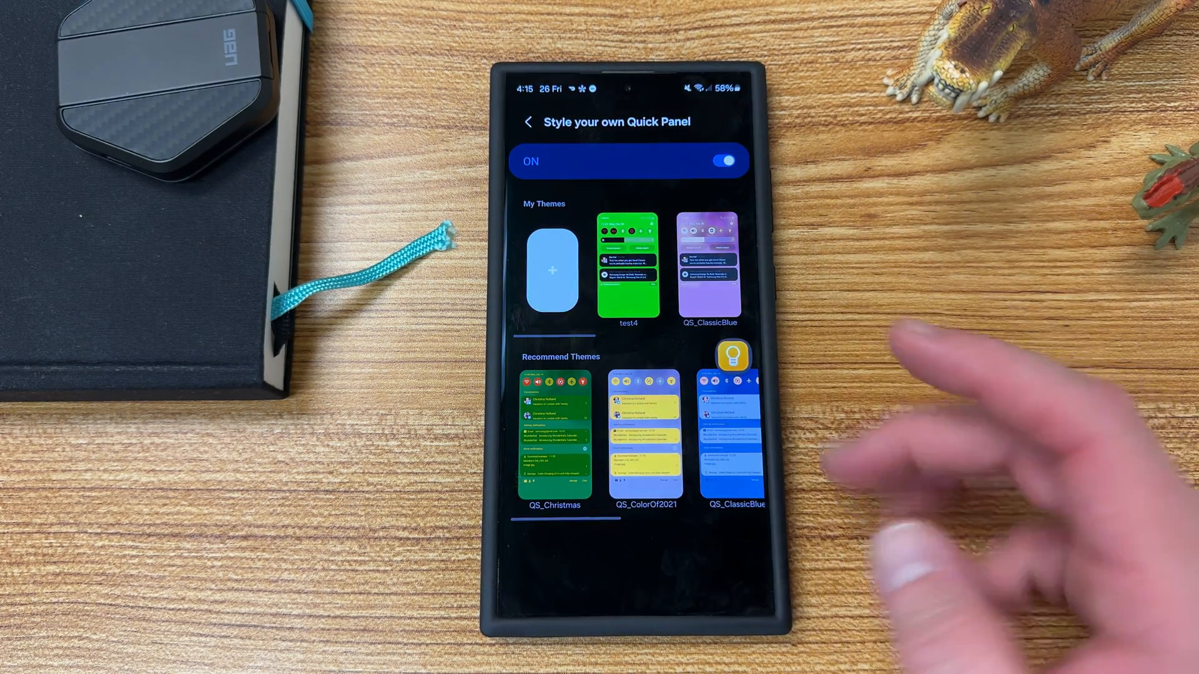
pyautogui.click(628, 266)
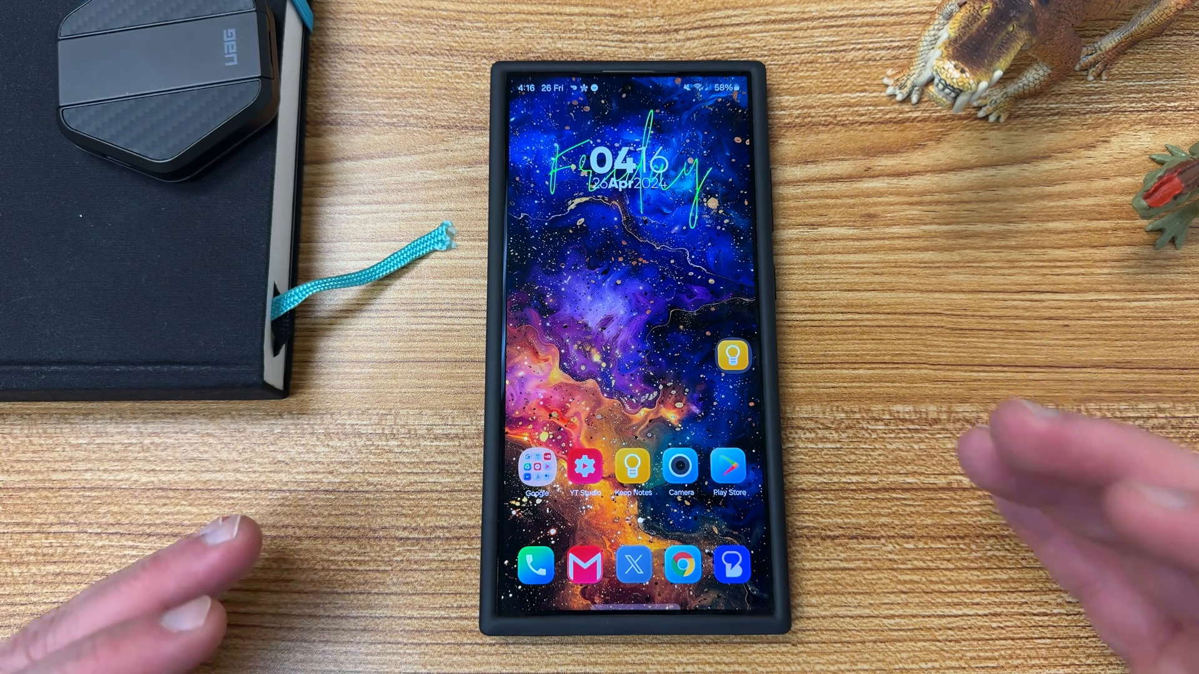
pyautogui.moveTo(994, 458)
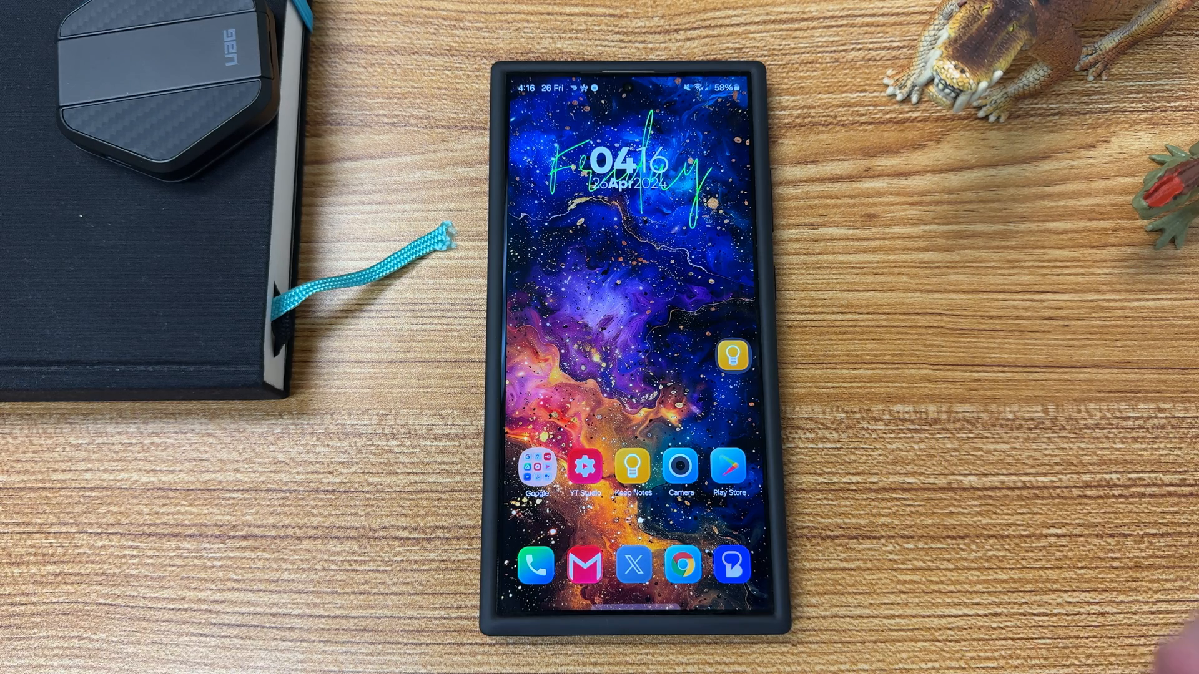
pyautogui.moveTo(1109, 458)
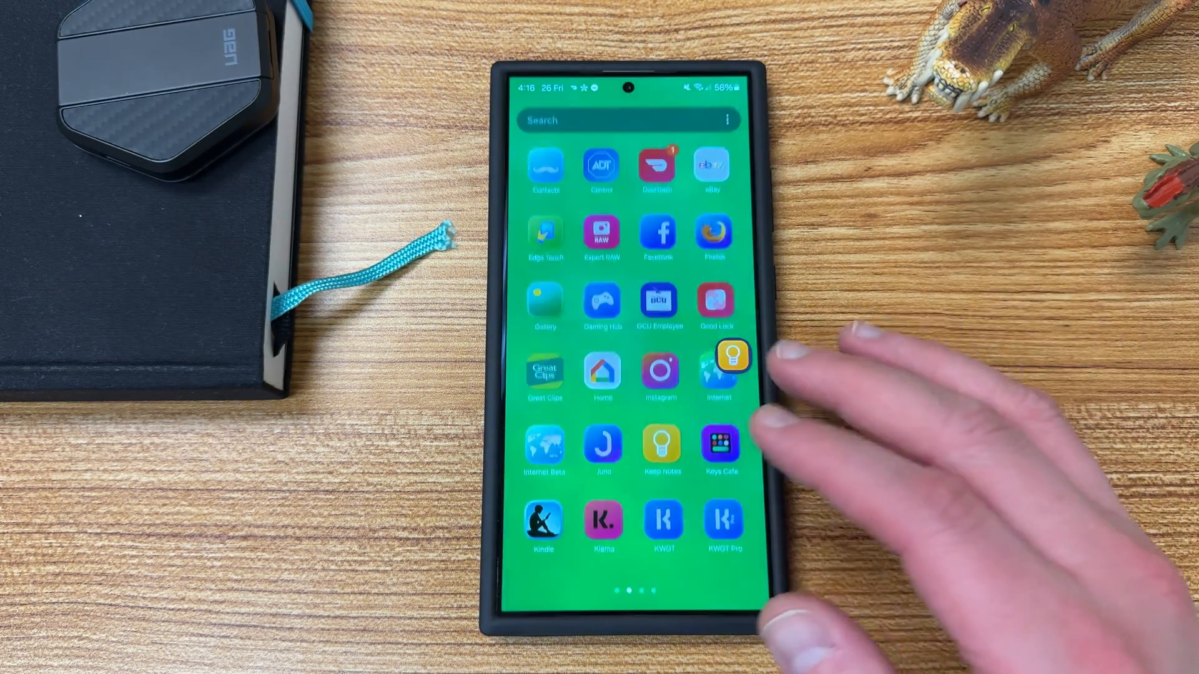
# Step: Return from QuickStar to the Make up list and reach MultiStar's DeX and multi-window options
pyautogui.click(719, 360)
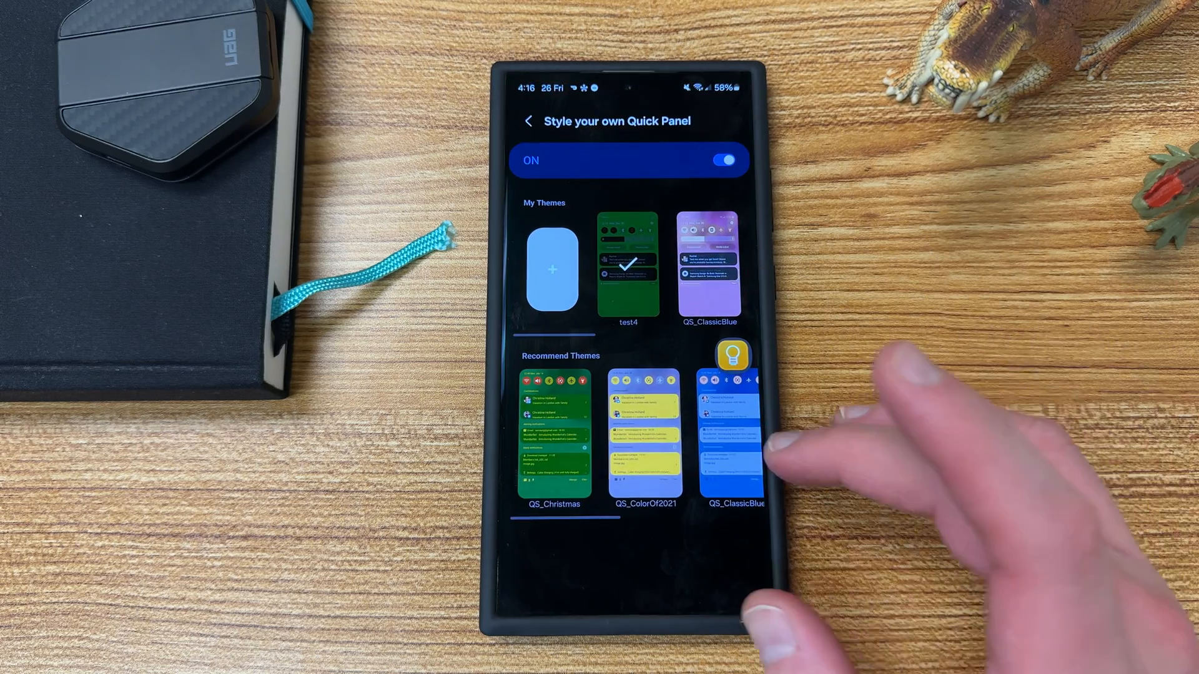
pyautogui.click(530, 121)
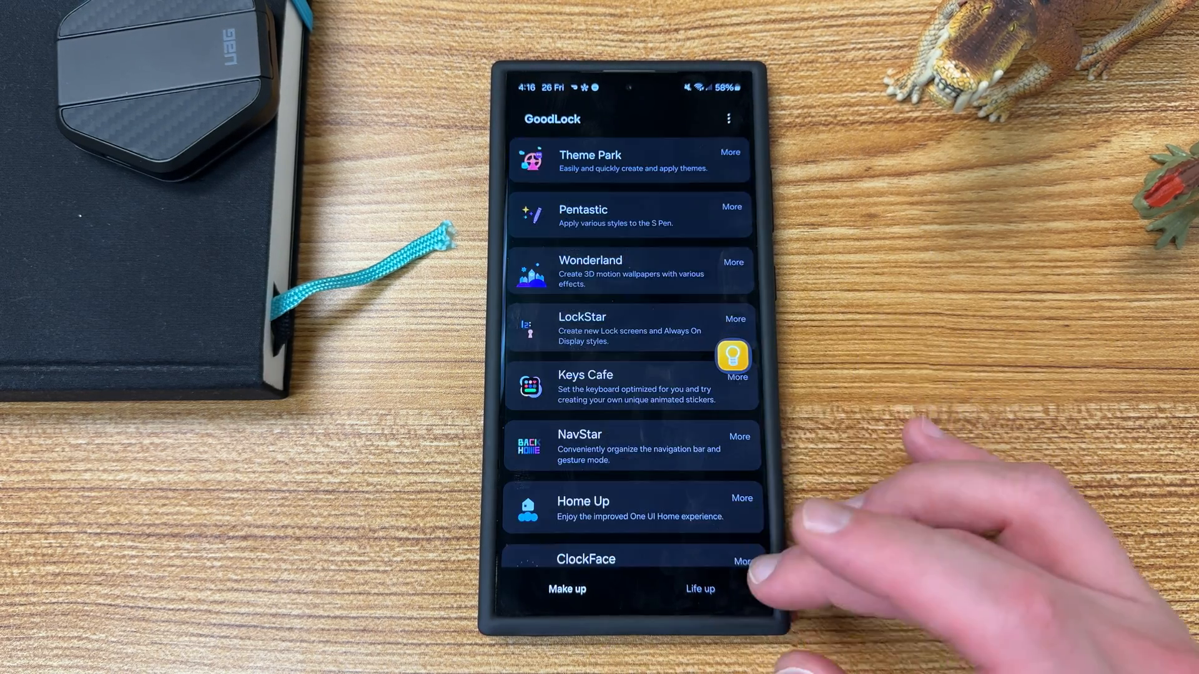
pyautogui.scroll(-3)
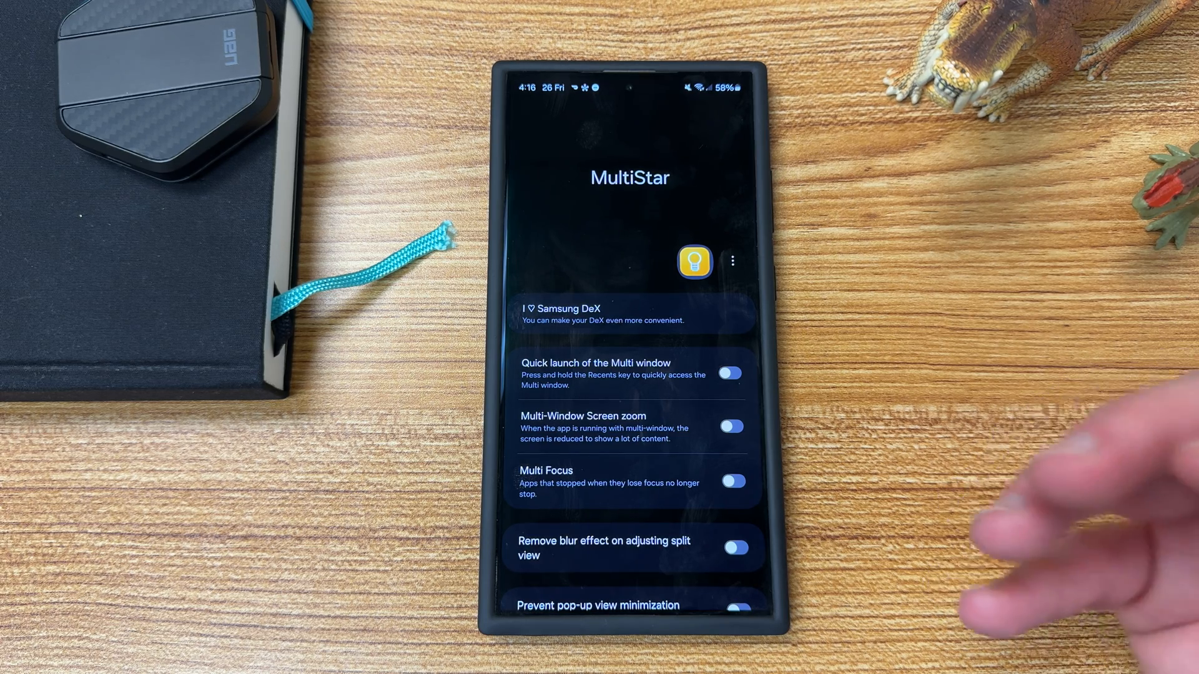
pyautogui.moveTo(1055, 519)
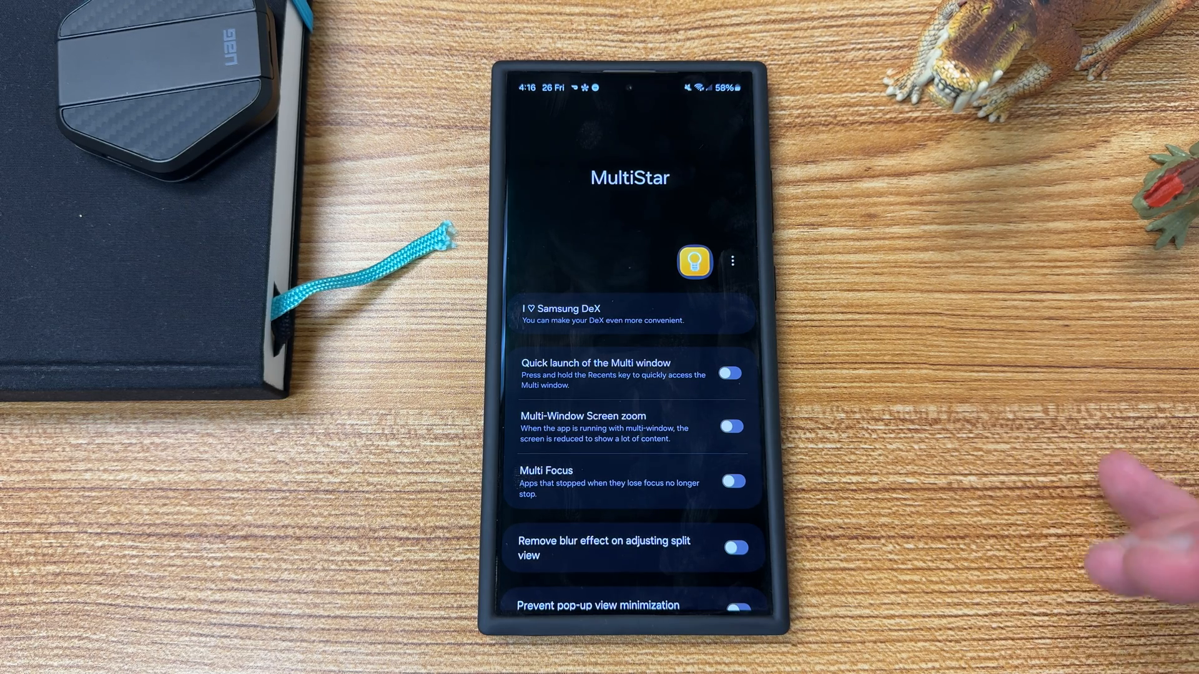
pyautogui.moveTo(1116, 497)
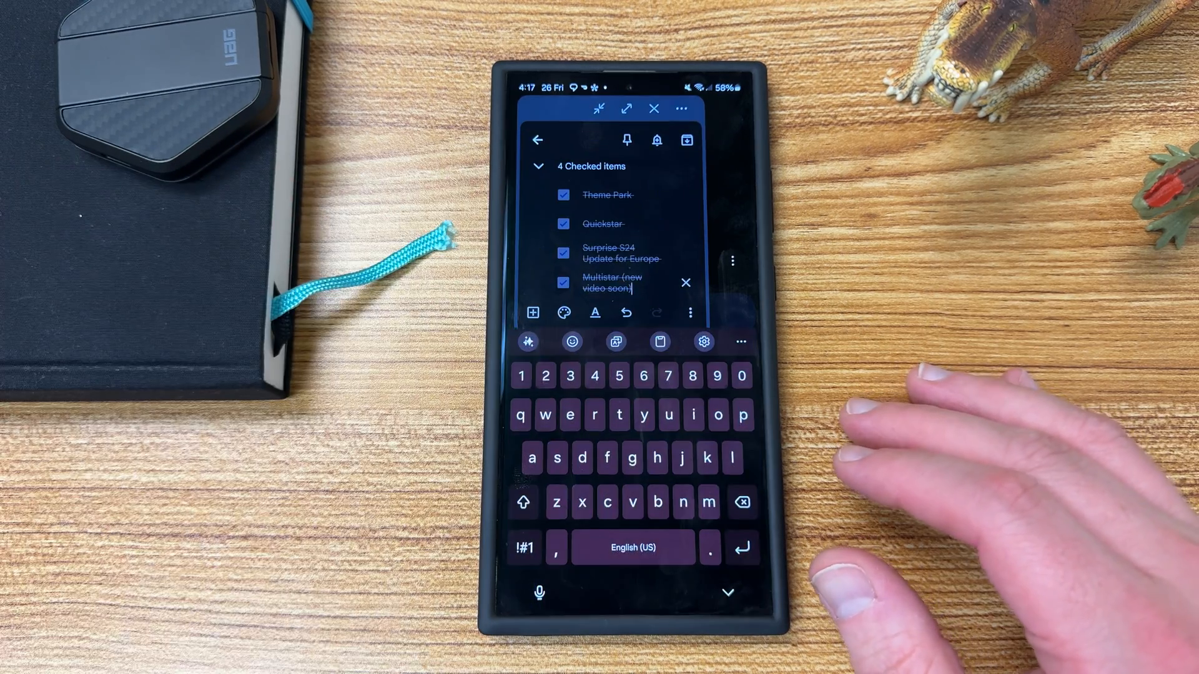
# Step: Scroll through the Keep checklist and close its pop-up window back to the app drawer
pyautogui.scroll(-3)
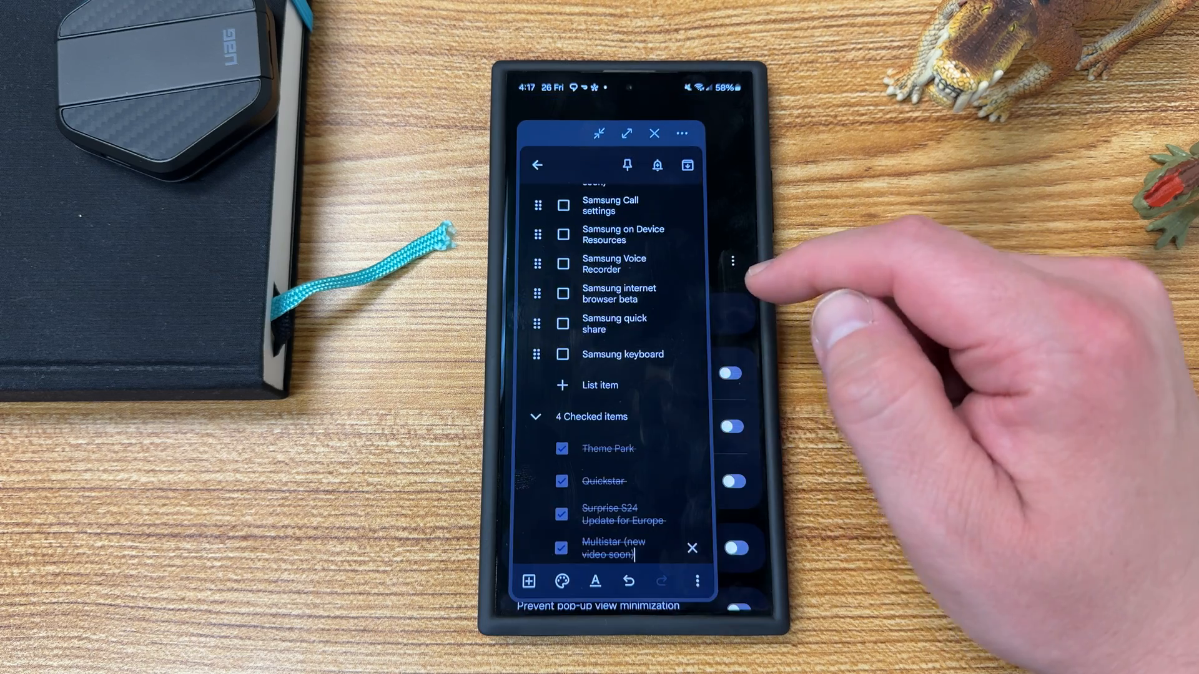
pyautogui.scroll(-3)
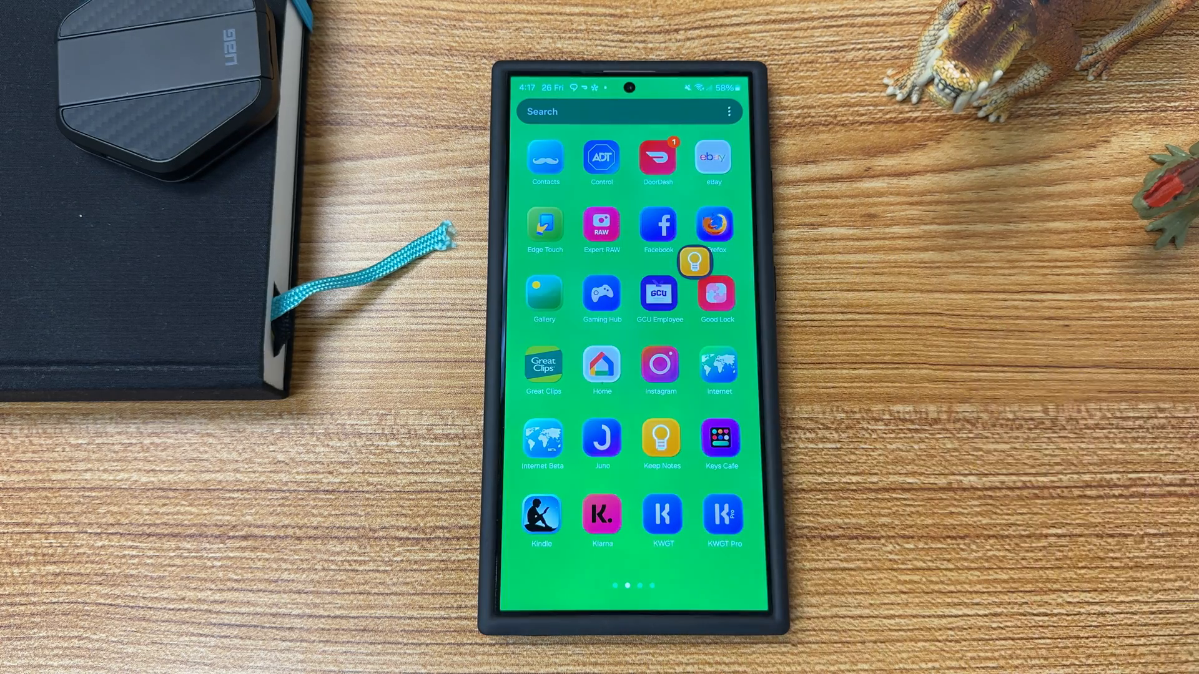
pyautogui.hscroll(-3)
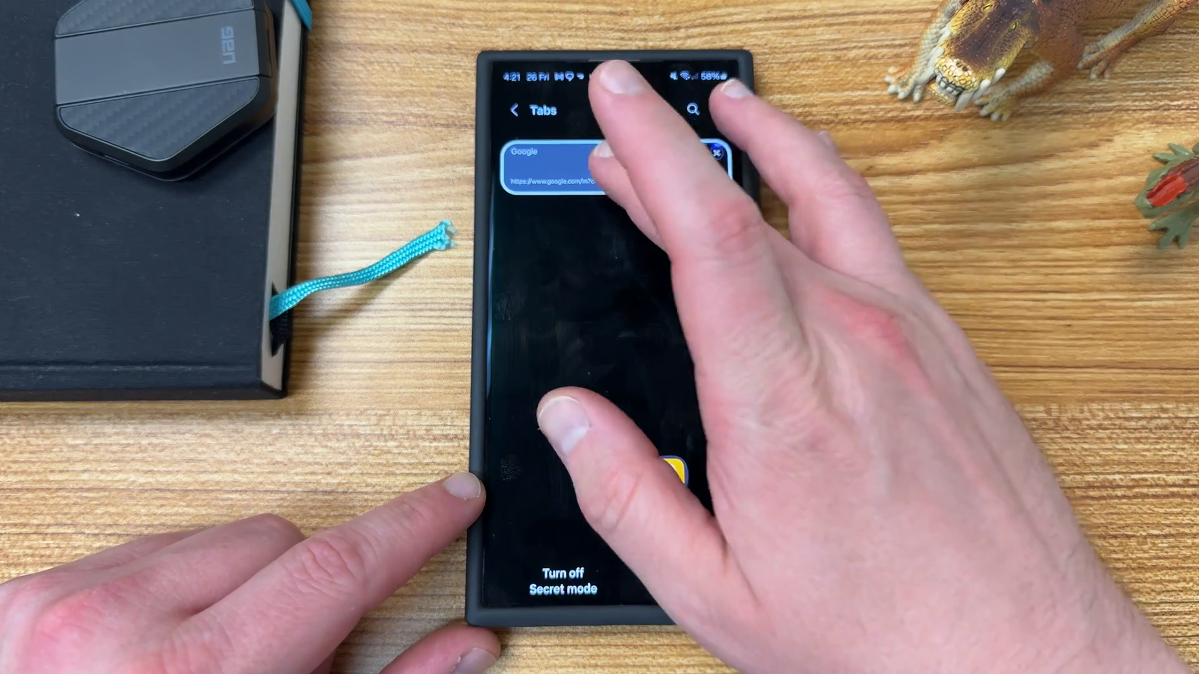
# Step: Review the Secret mode settings from the ⋮ menu and return to the secret tab list
pyautogui.click(555, 170)
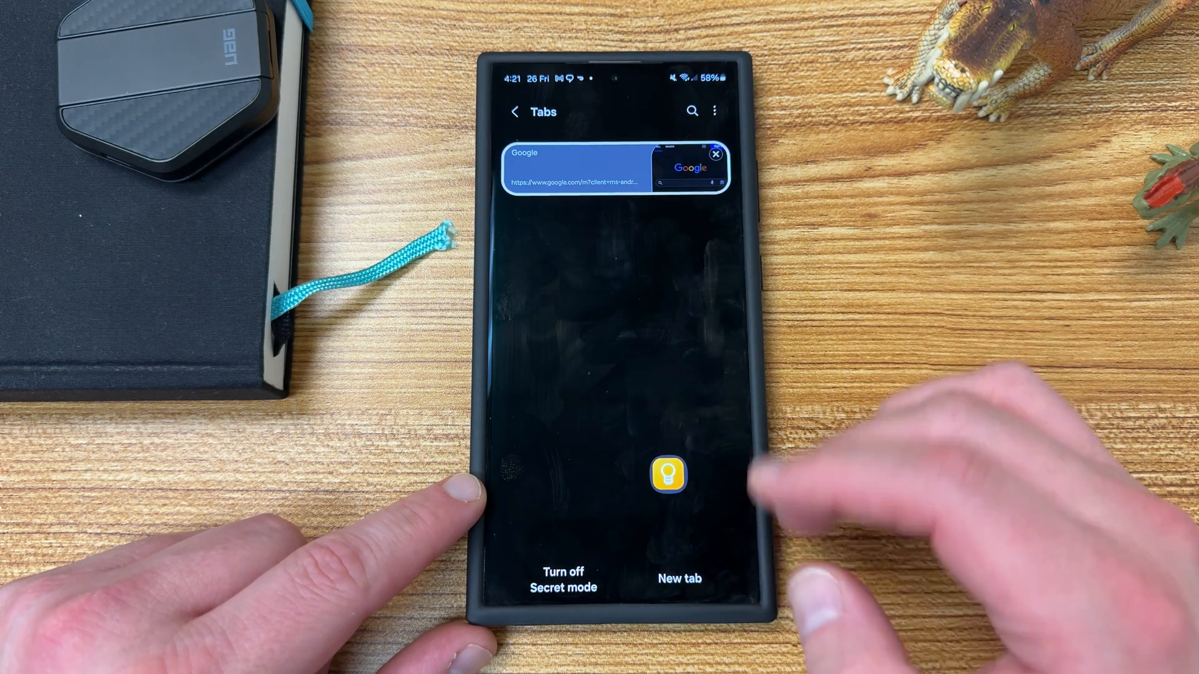
pyautogui.click(712, 111)
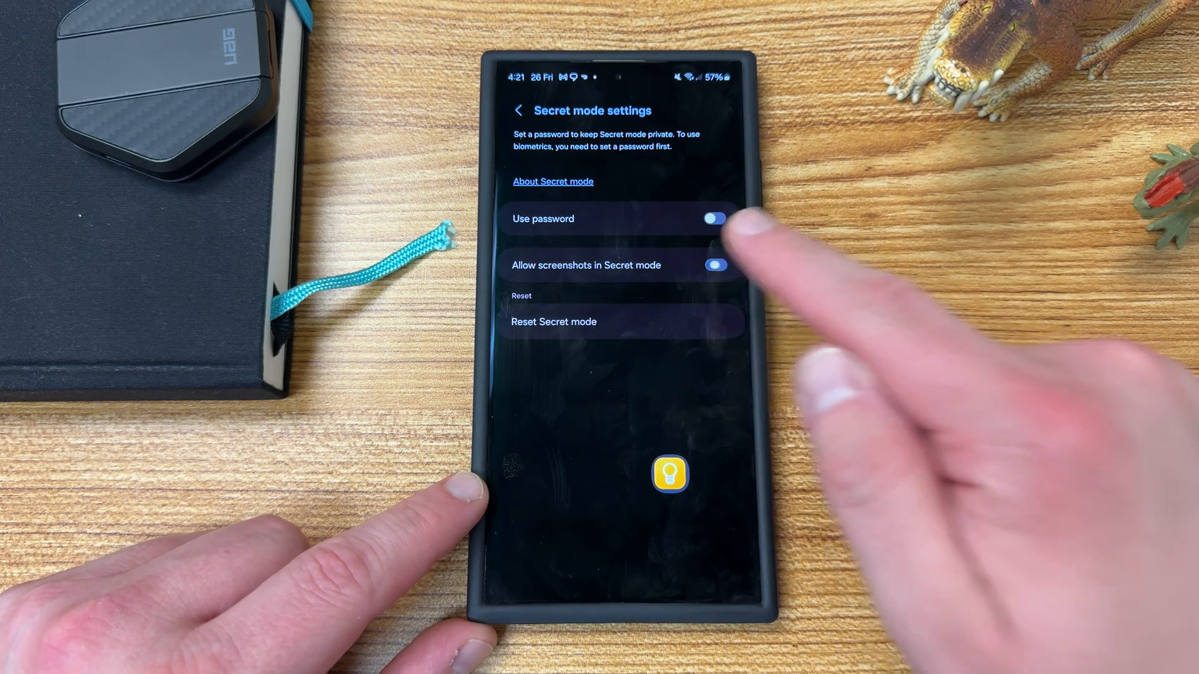
pyautogui.click(520, 109)
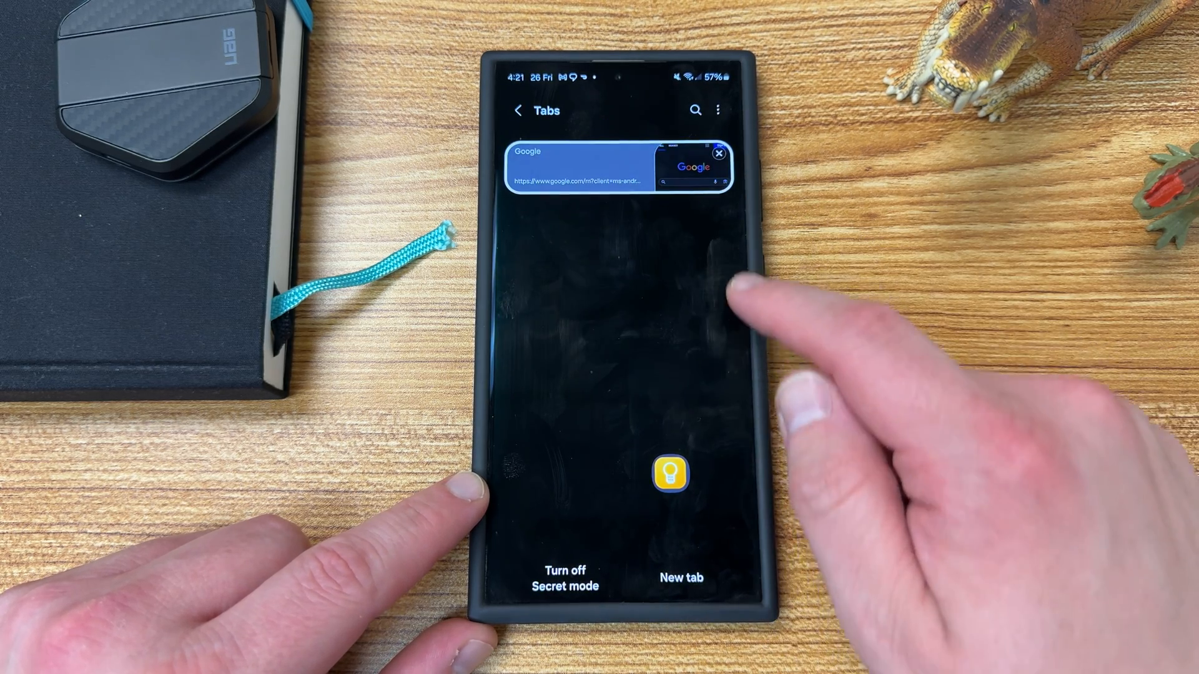
# Step: Load the Google tab, then leave Samsung Internet for the home screen
pyautogui.click(616, 165)
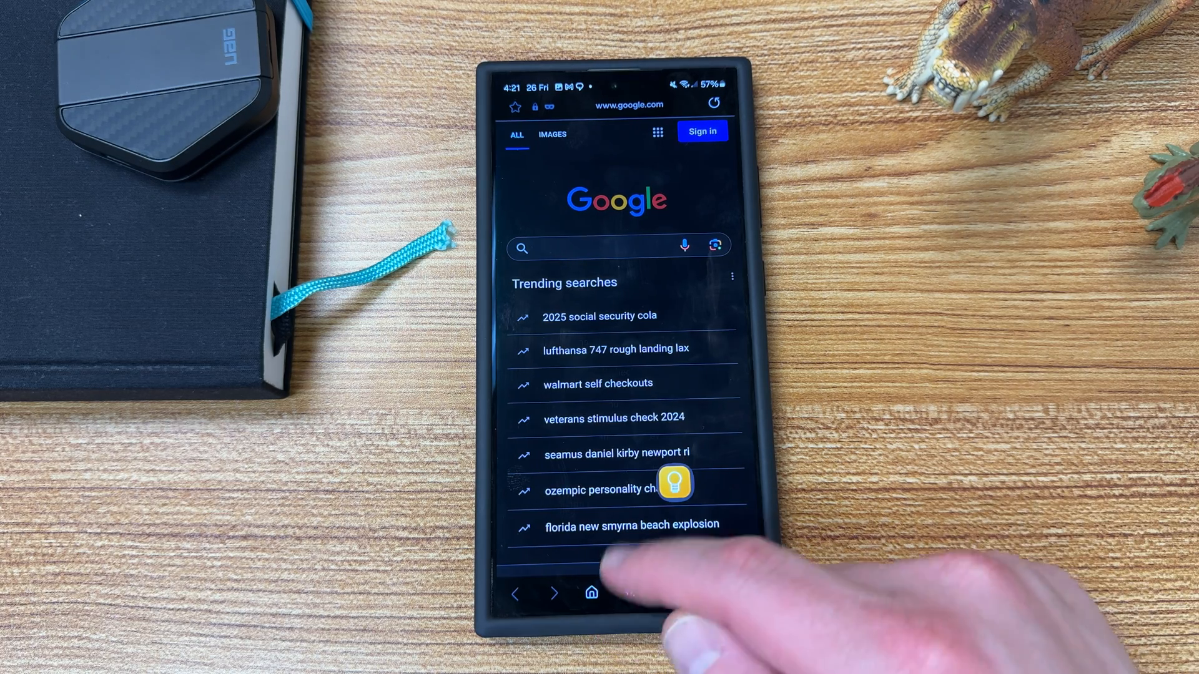
pyautogui.click(591, 593)
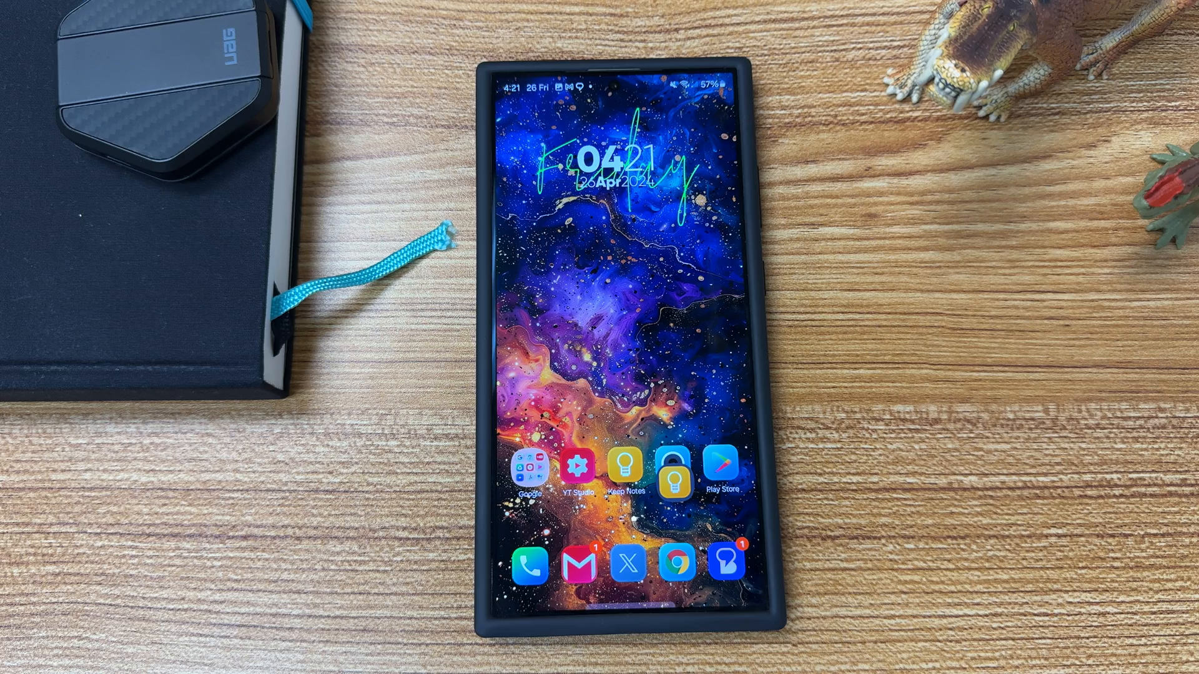